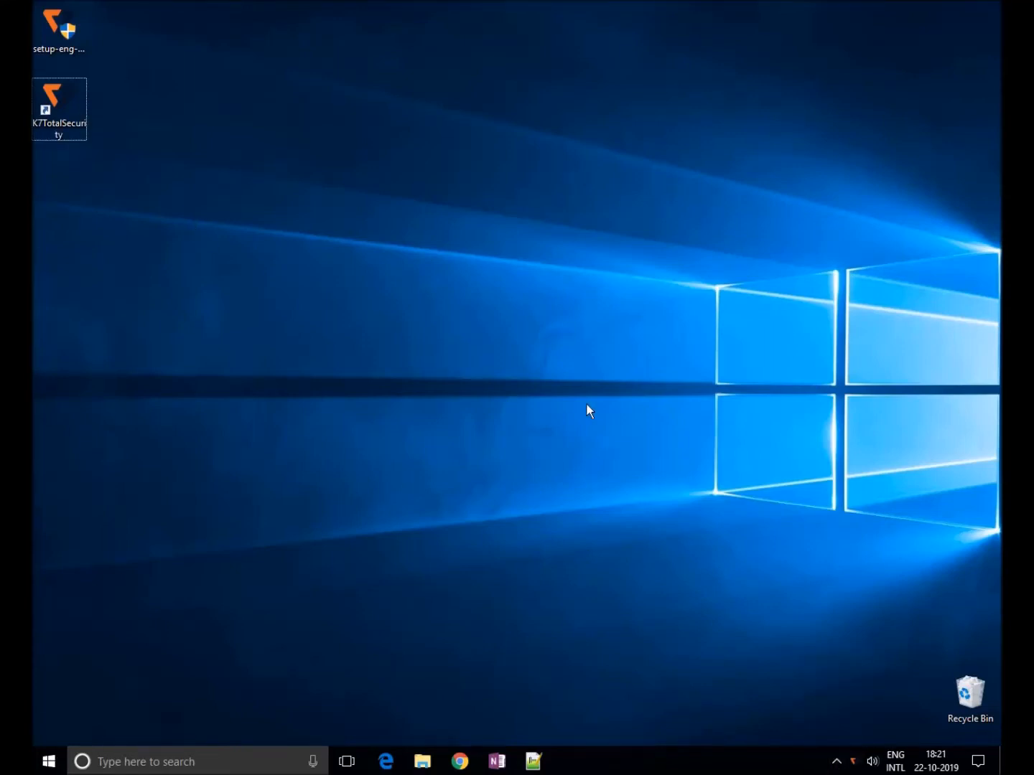
pyautogui.moveTo(520, 393)
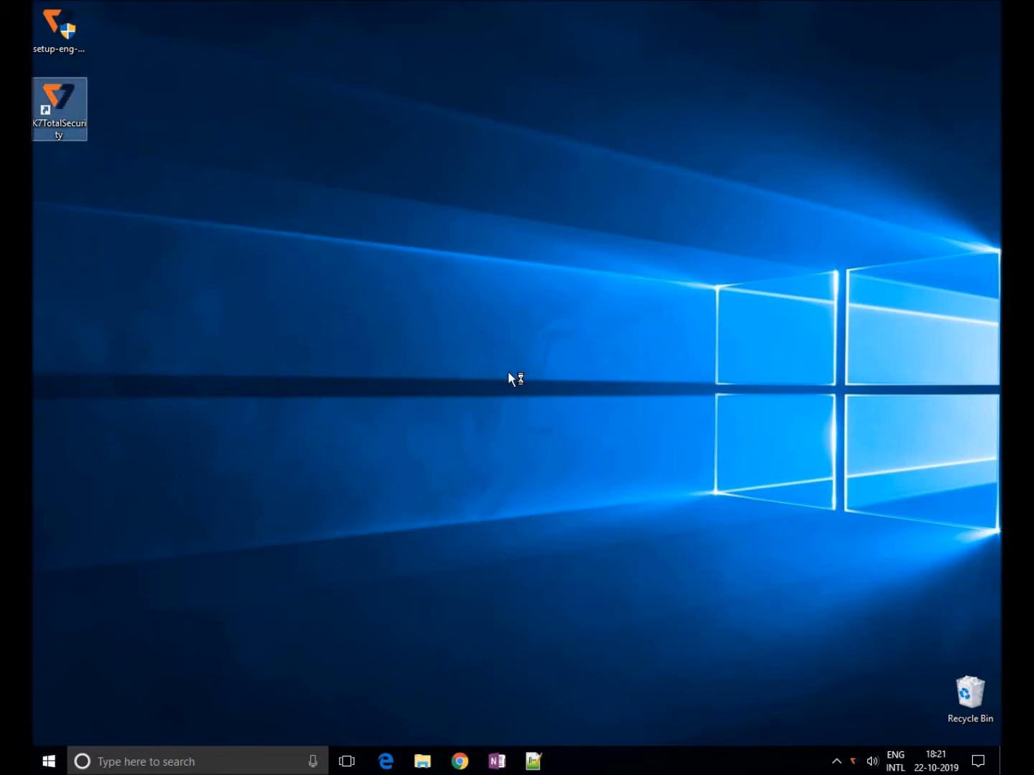
# Step: Launch K7 Total Security and reach Parental Control's Manage Users list via Settings
pyautogui.doubleClick(59, 103)
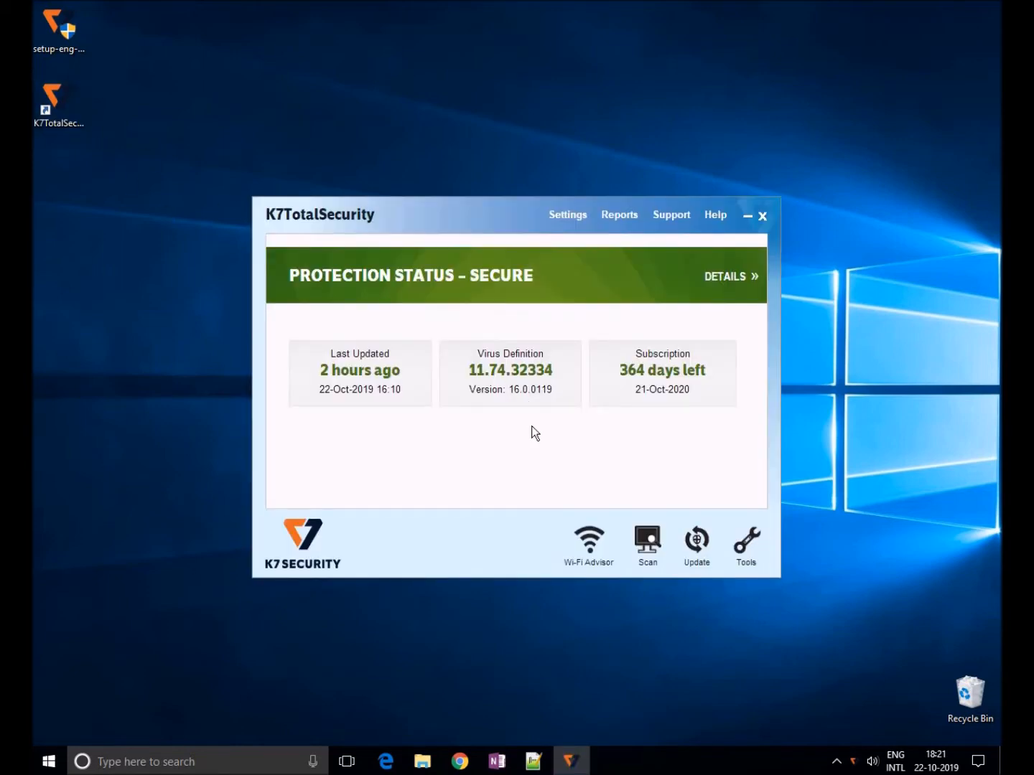
pyautogui.click(567, 215)
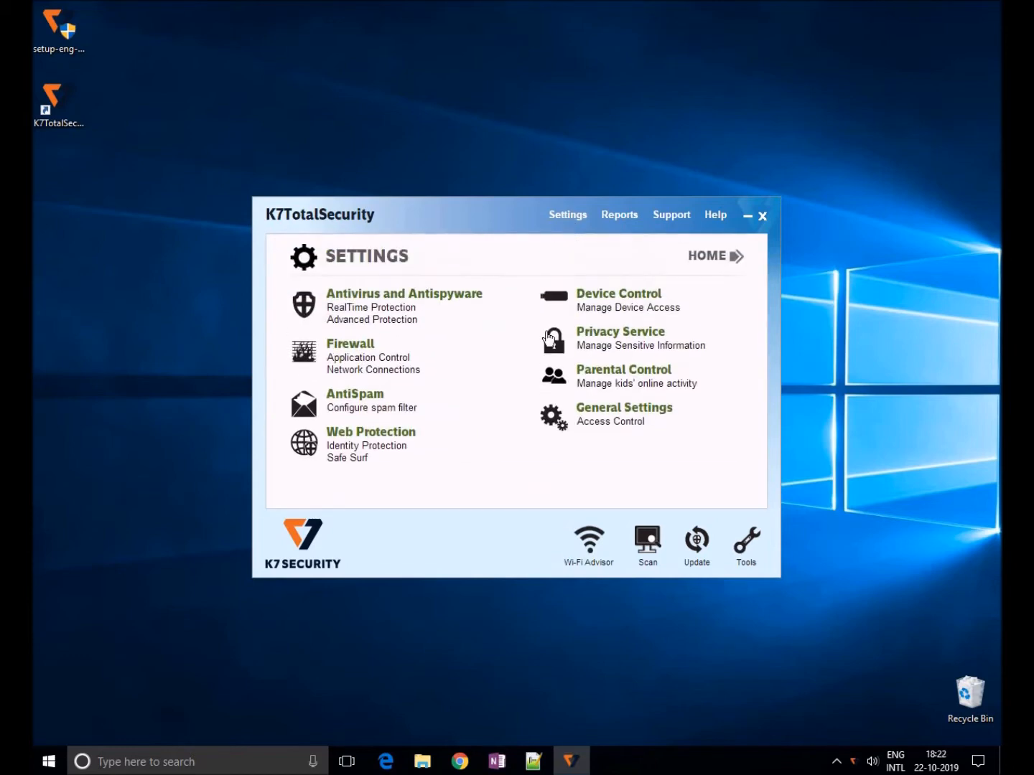
pyautogui.click(624, 369)
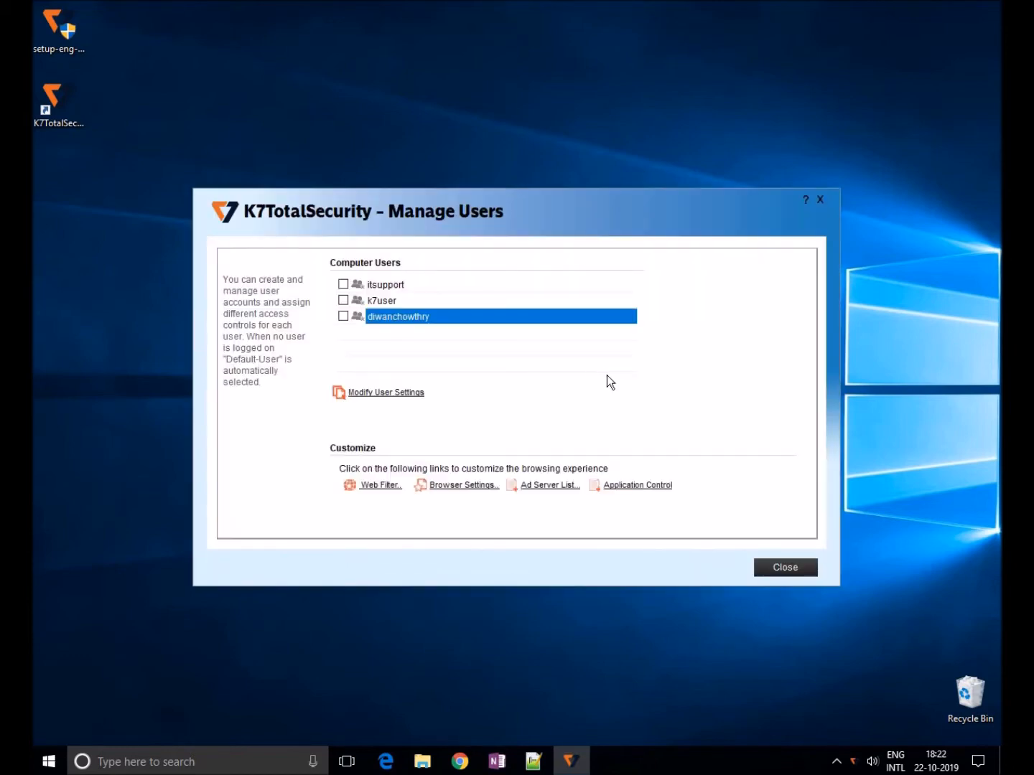
# Step: Add firefox.exe from the Mozilla Firefox program folder to the Application Control blocked list
pyautogui.click(636, 486)
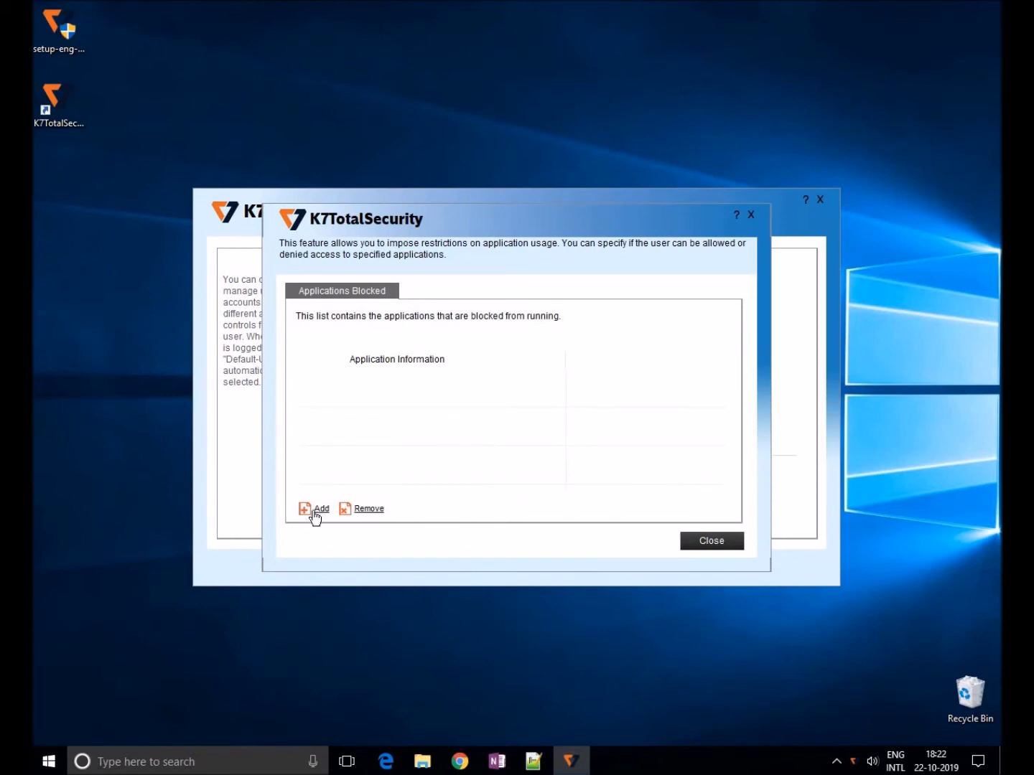
pyautogui.click(313, 508)
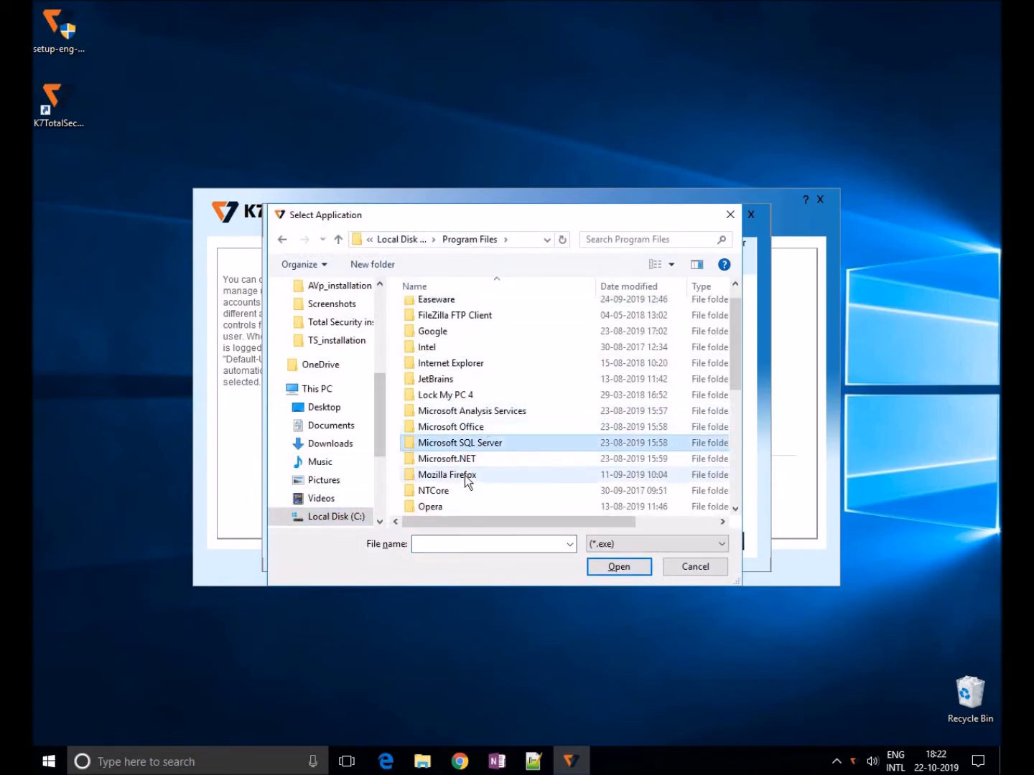
pyautogui.doubleClick(448, 474)
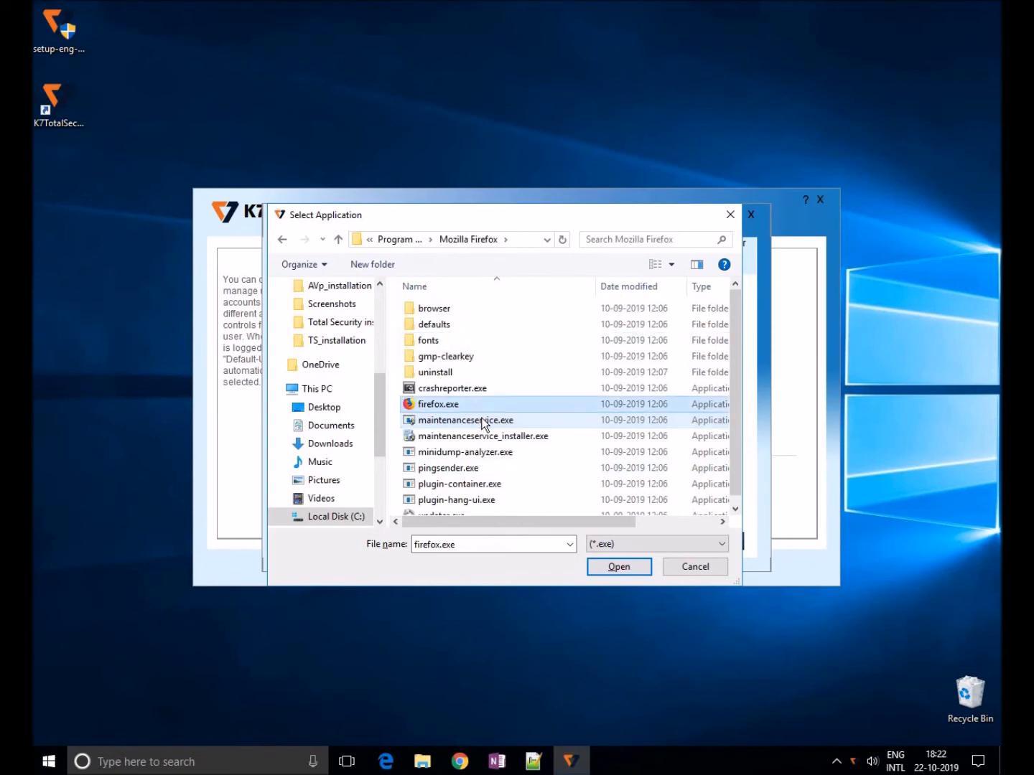
pyautogui.click(617, 566)
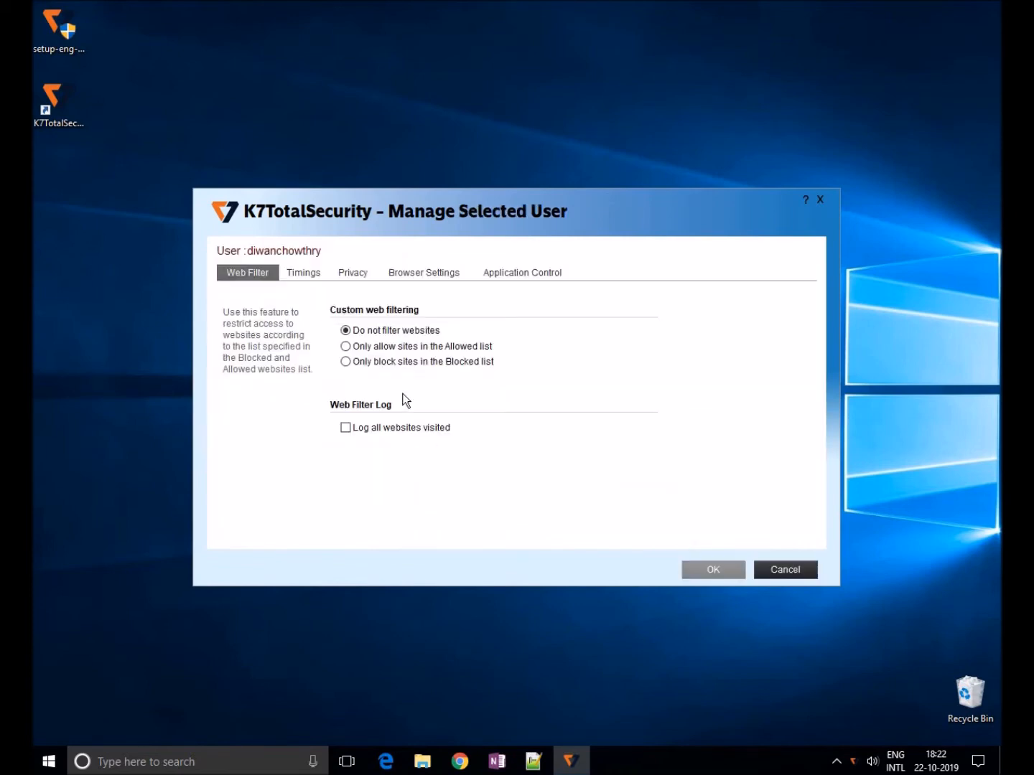
# Step: Set the third user's Application Control to 'Block applications in the Blocked list' and confirm
pyautogui.click(521, 273)
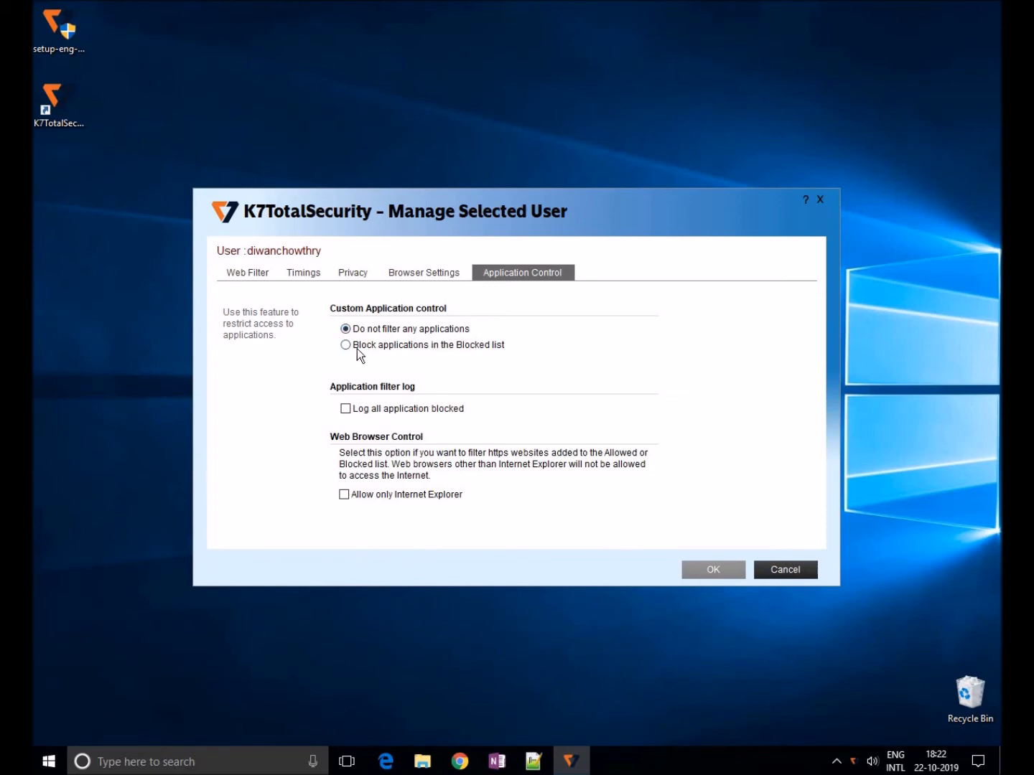
pyautogui.click(345, 345)
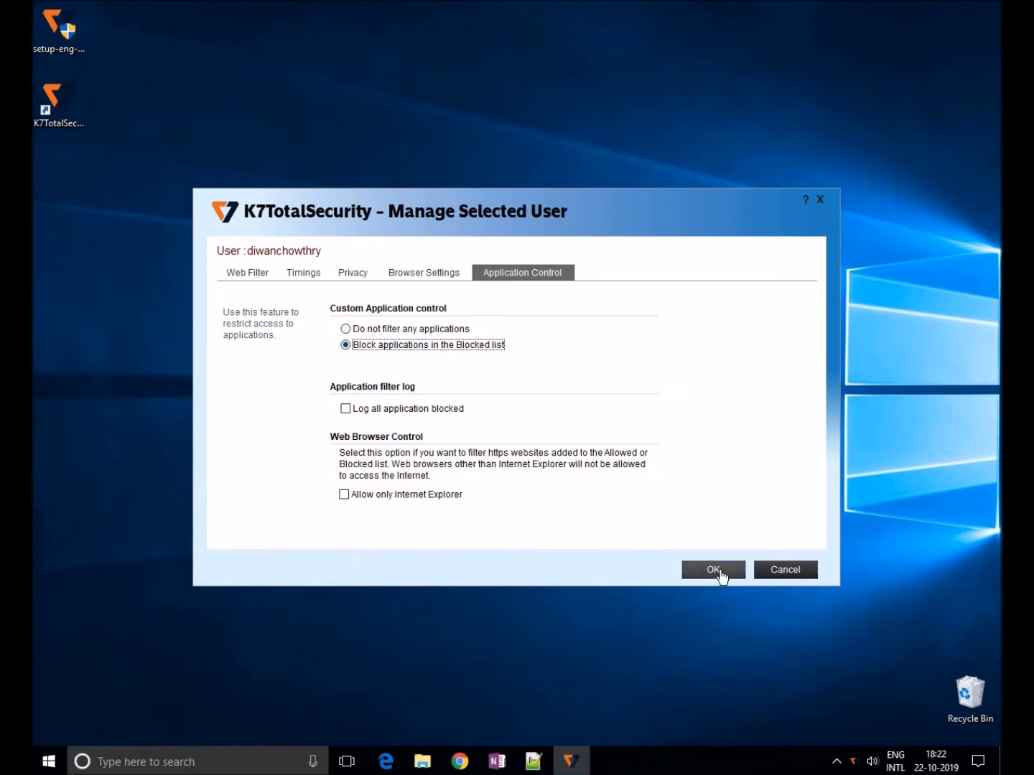
pyautogui.click(712, 568)
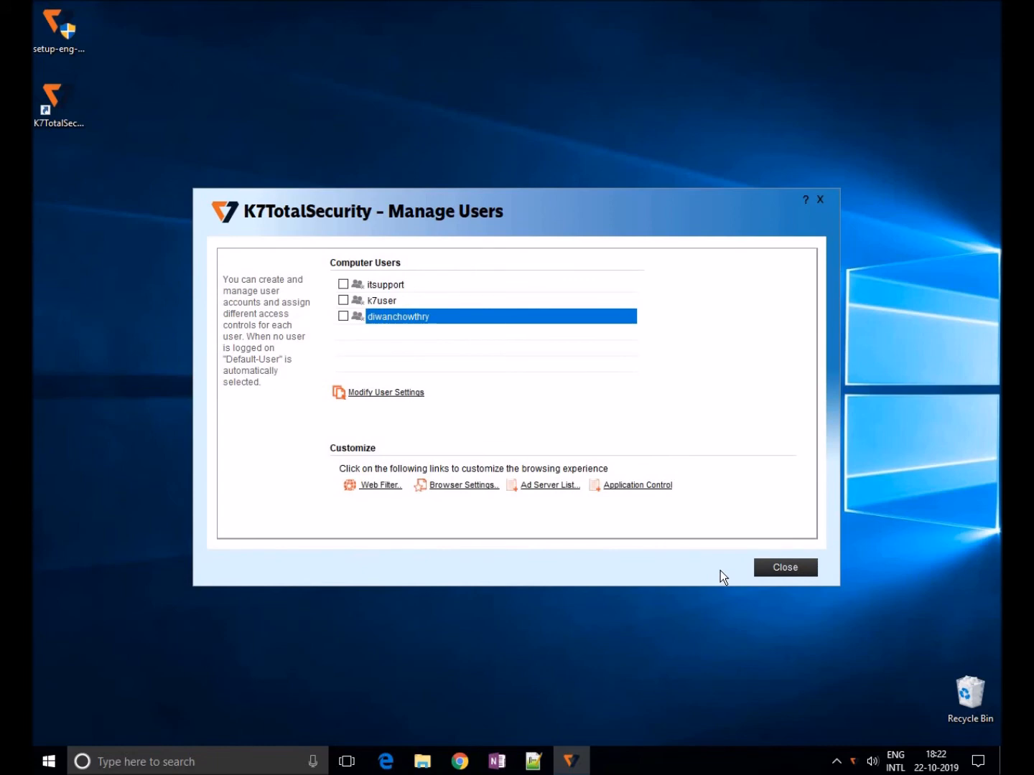
# Step: Enable access controls for the third user, then close Manage Users and K7 Total Security
pyautogui.click(344, 316)
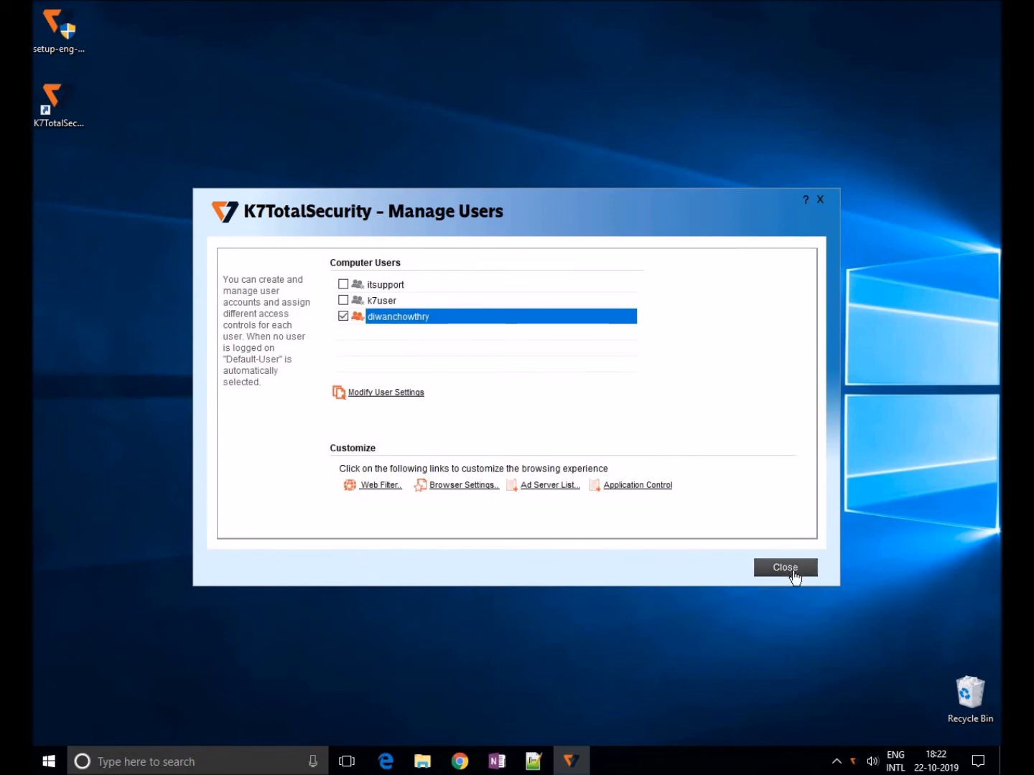
pyautogui.click(784, 567)
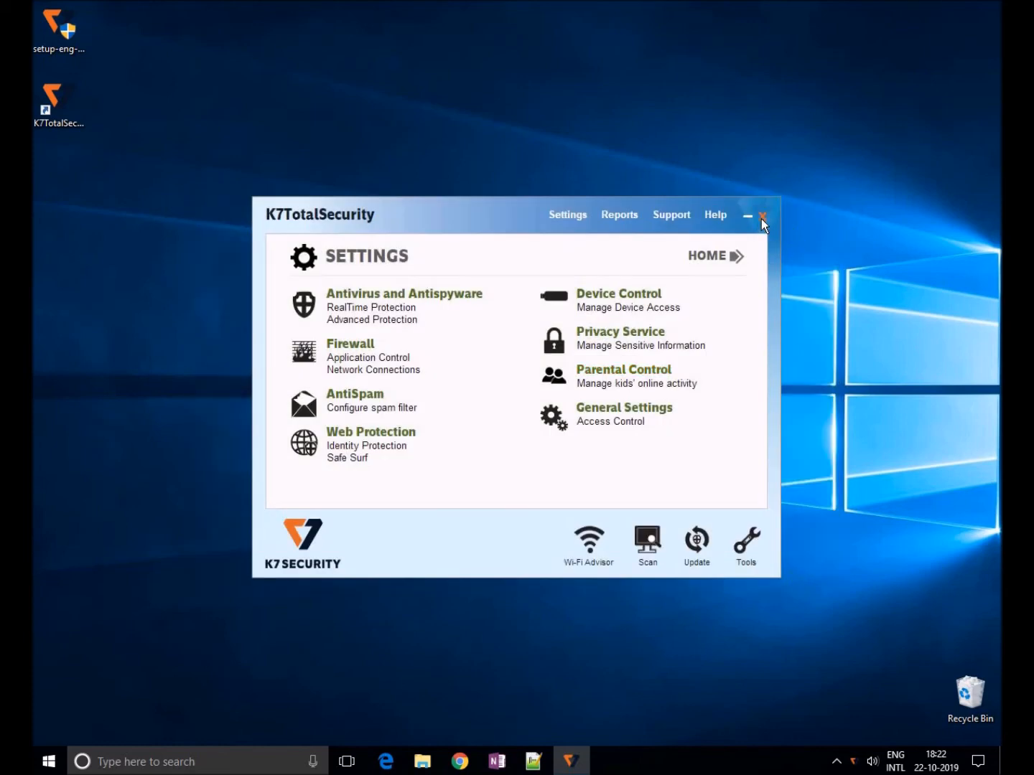
pyautogui.click(761, 217)
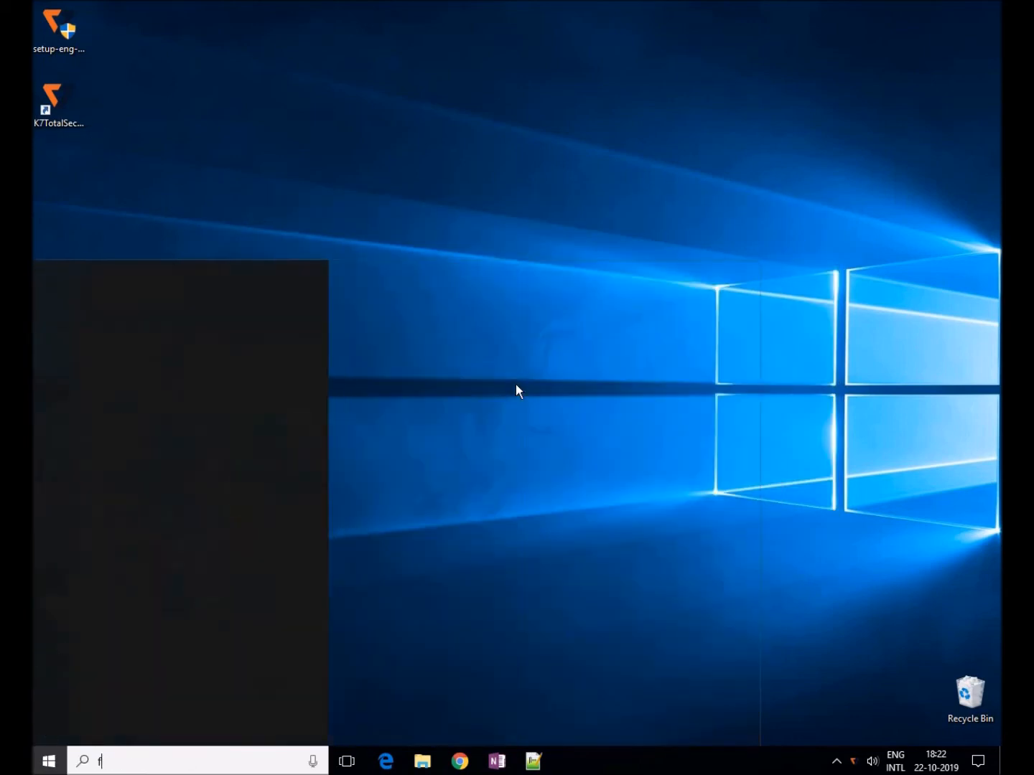